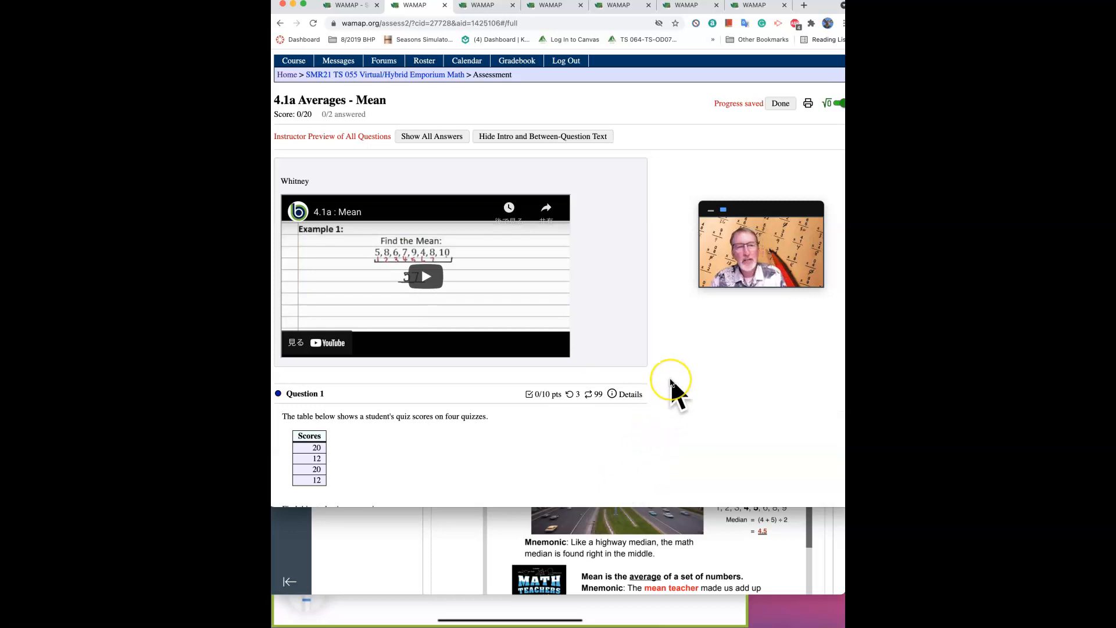
mouse_move(664, 382)
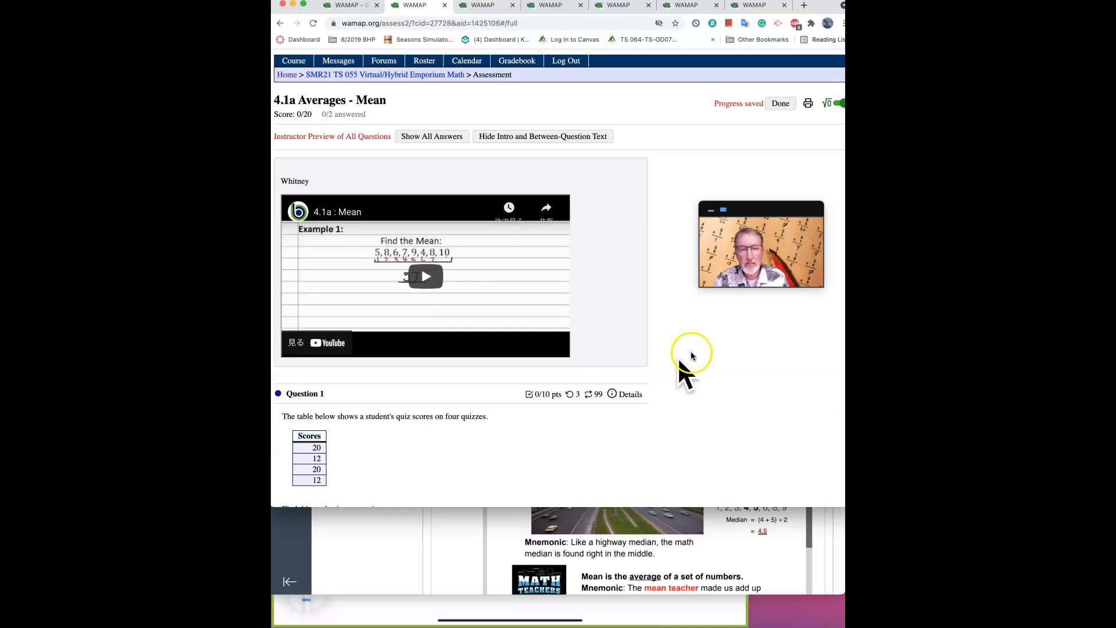
mouse_move(708, 366)
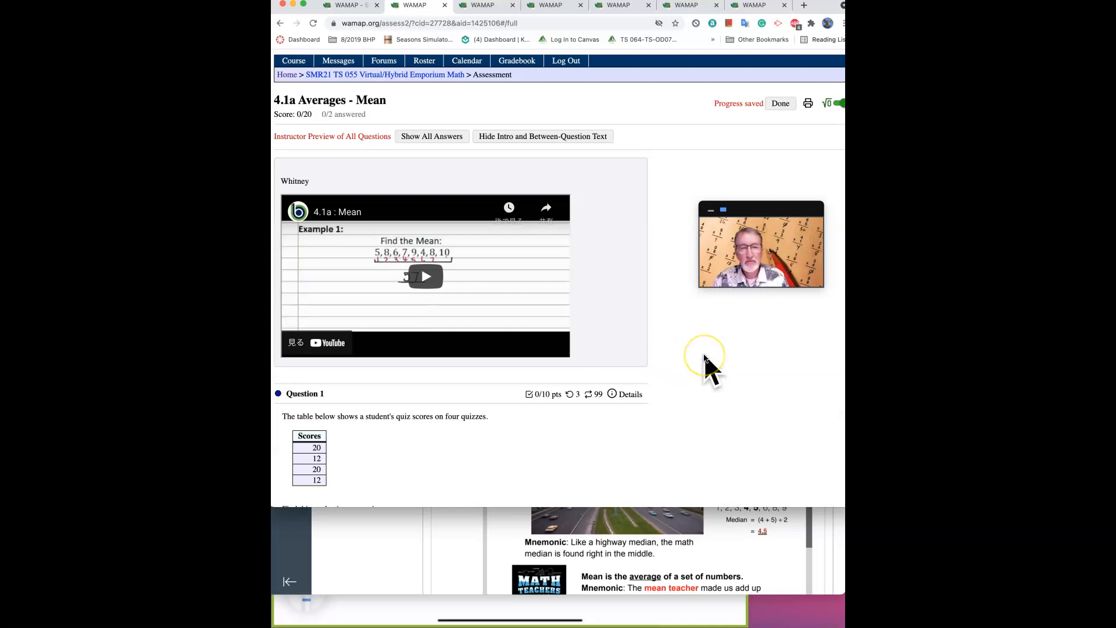
mouse_move(709, 372)
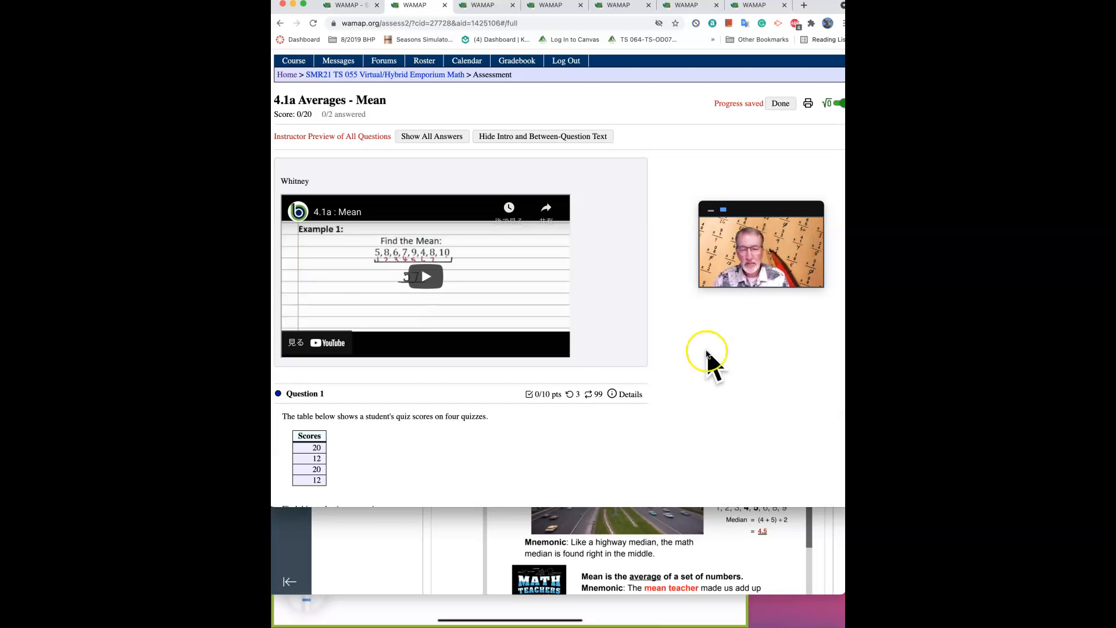
Review the Canvas 4.1a Averages: Mean assignment, scrolling through the quiz-score problem and More Practice worksheets.
click(489, 7)
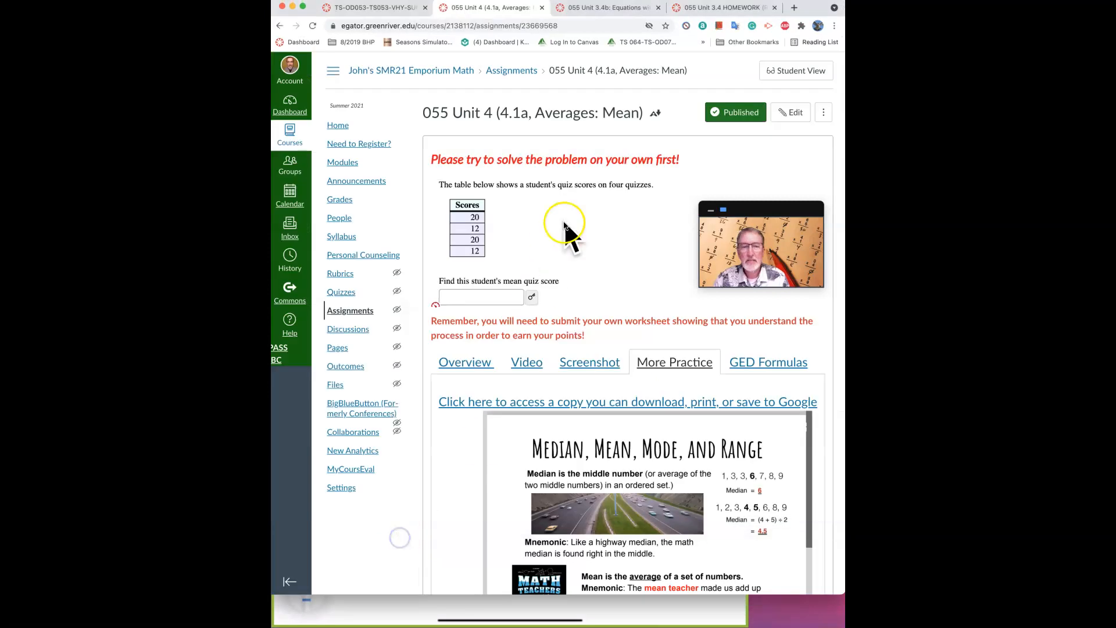
mouse_move(677, 373)
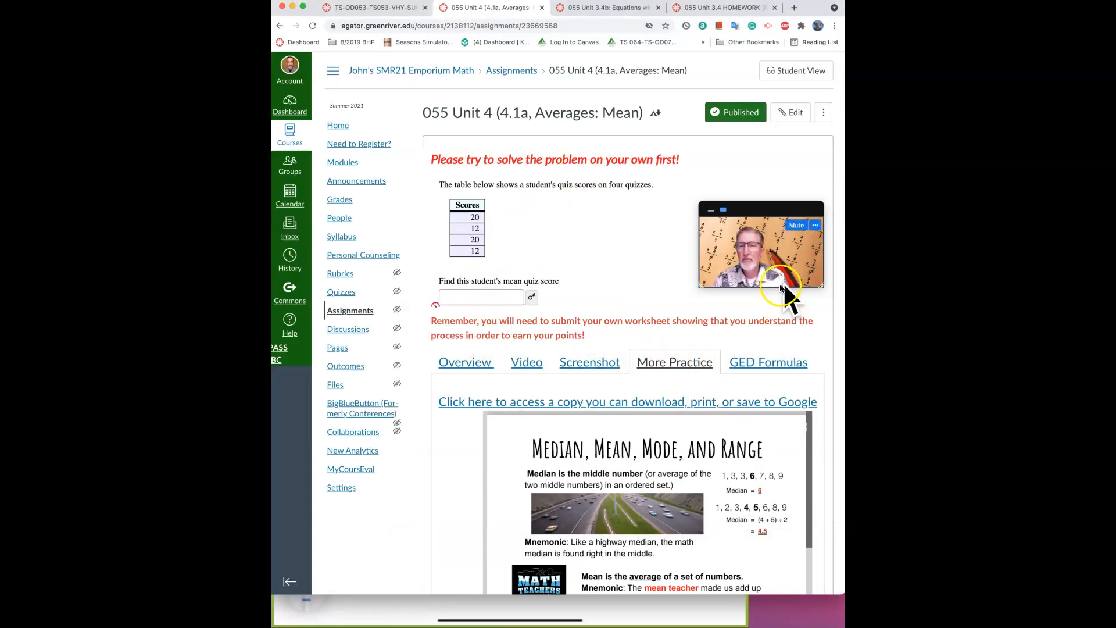
scroll(down, 3)
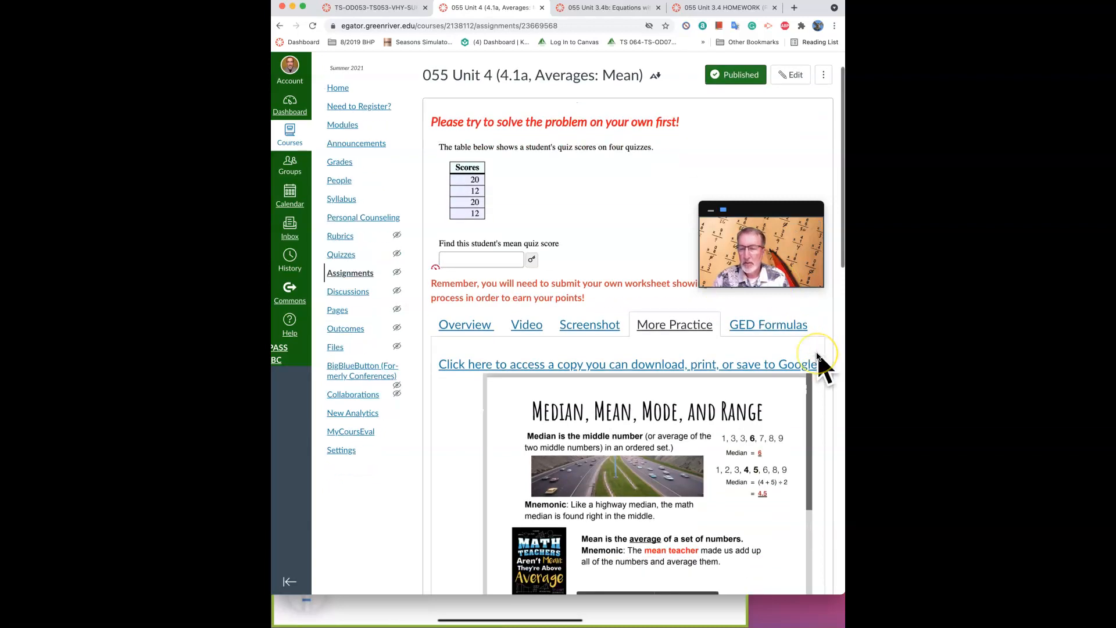
scroll(down, 3)
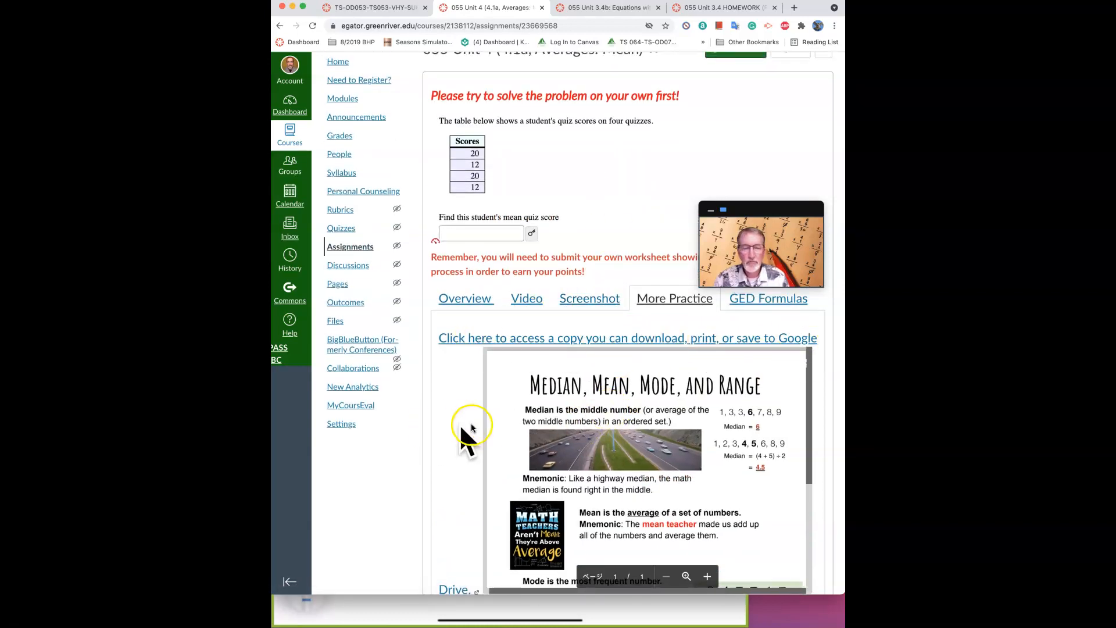
scroll(down, 3)
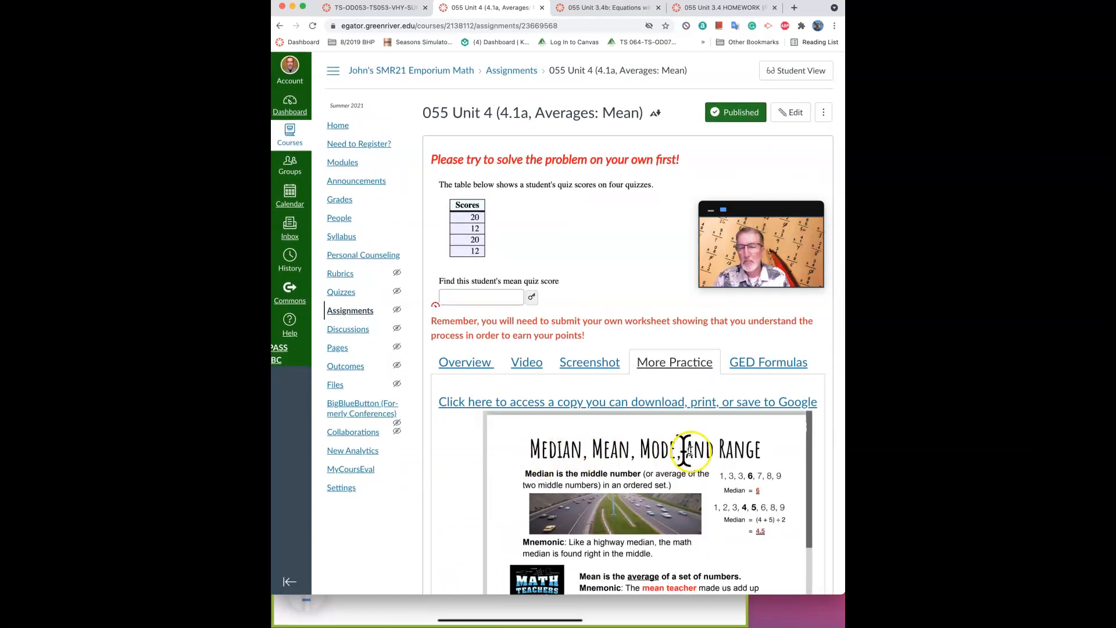
scroll(down, 3)
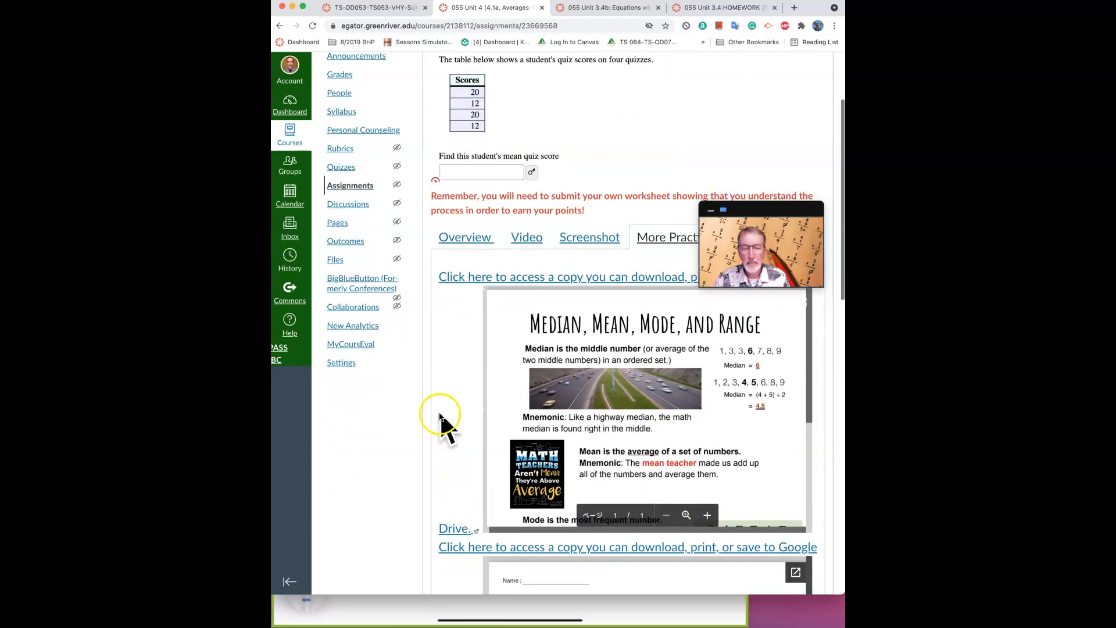
scroll(down, 3)
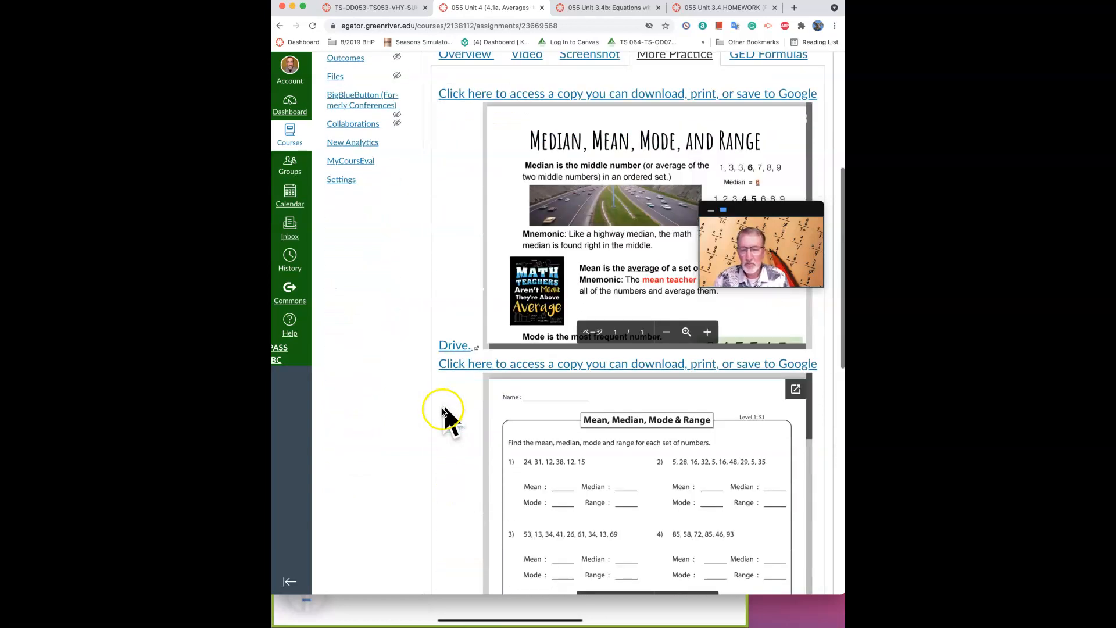
scroll(down, 3)
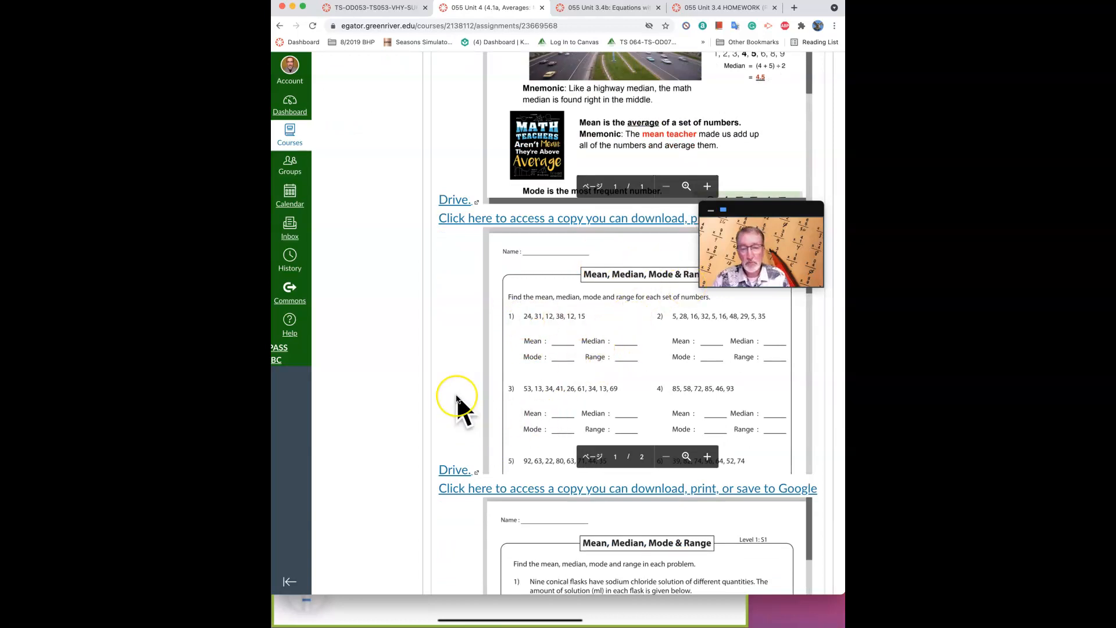
scroll(down, 3)
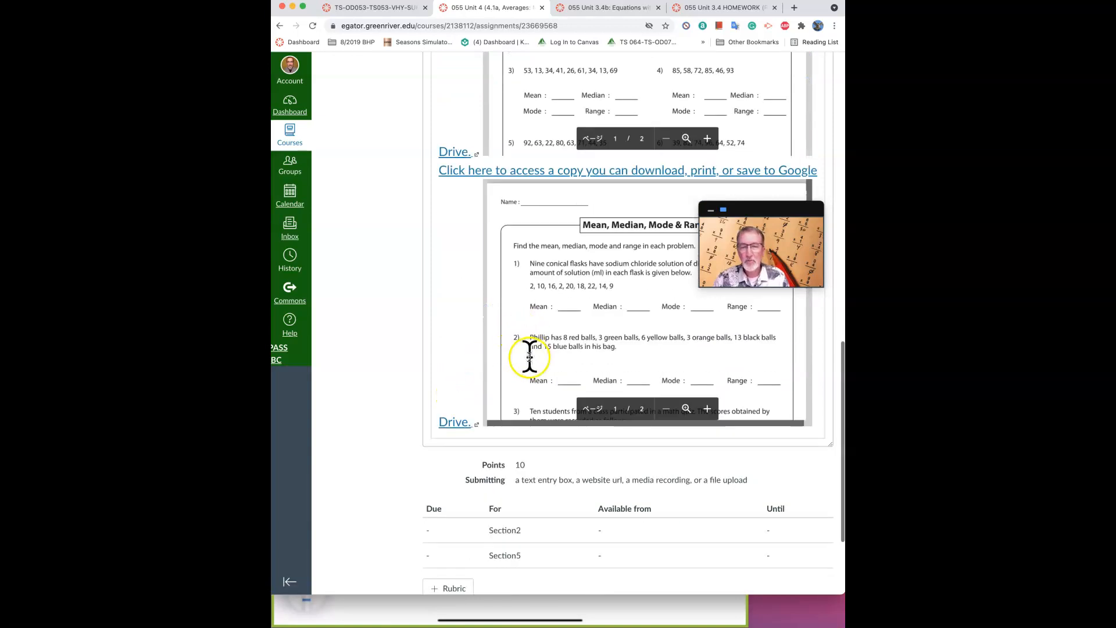
scroll(down, 3)
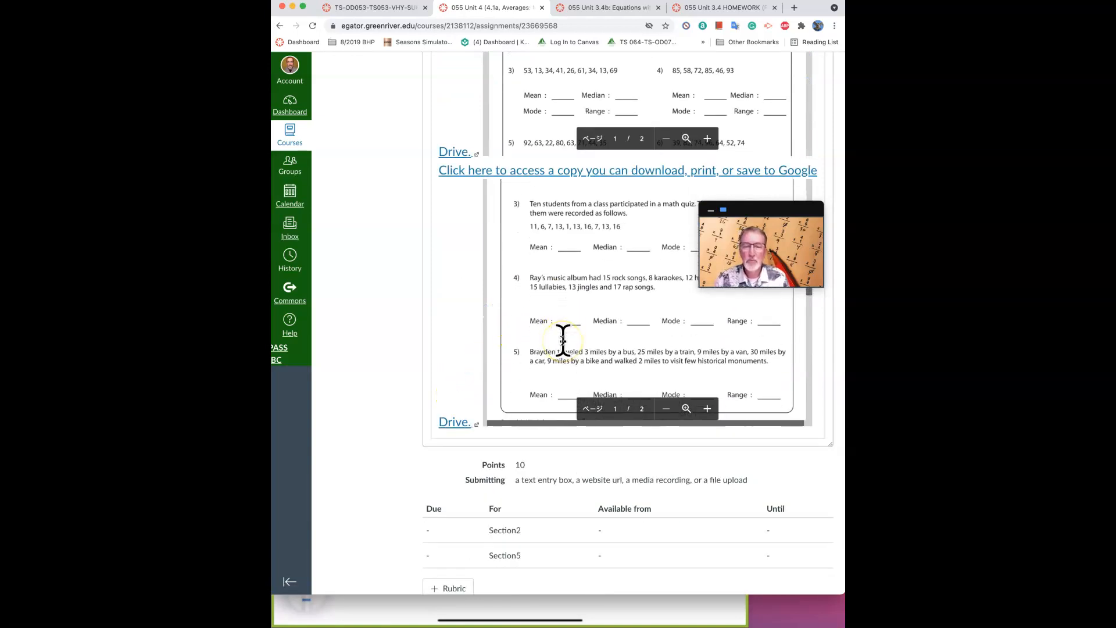
scroll(down, 3)
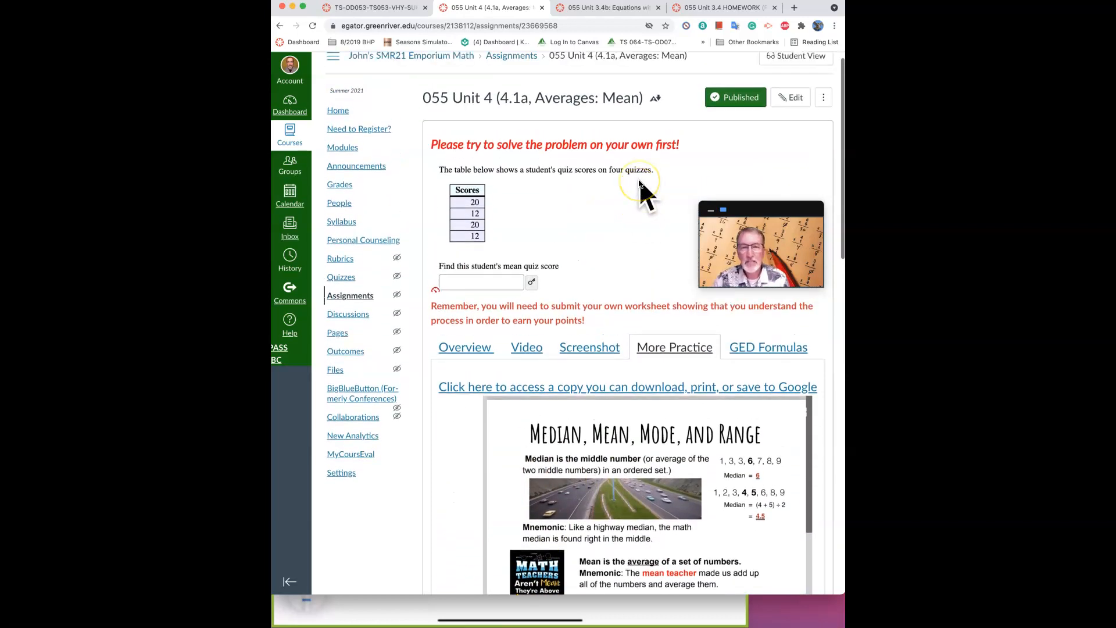
scroll(down, 3)
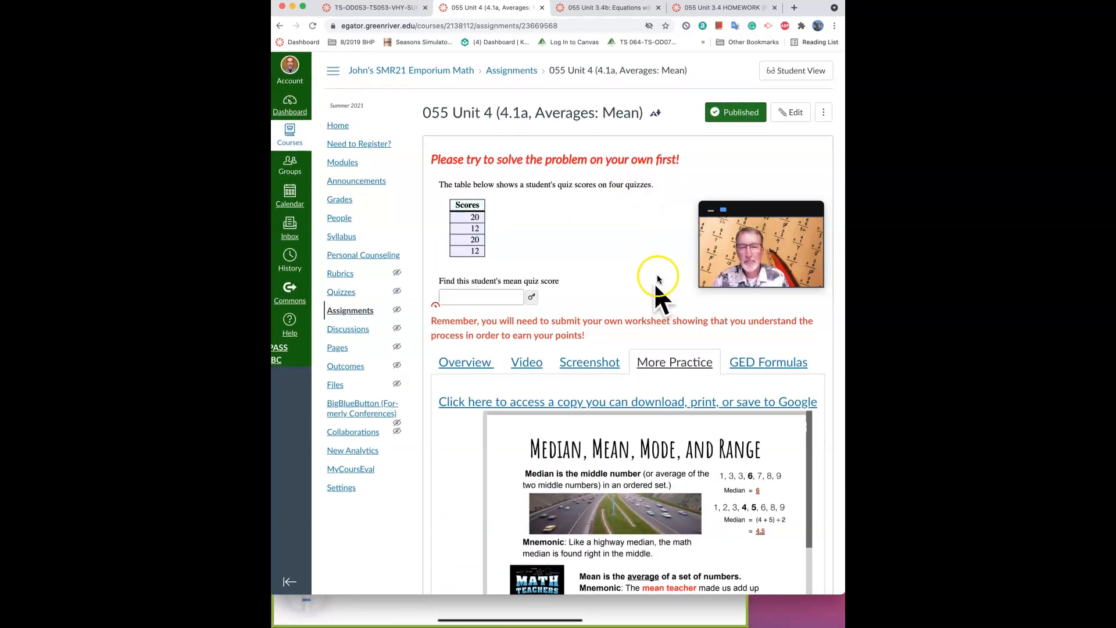
mouse_move(619, 267)
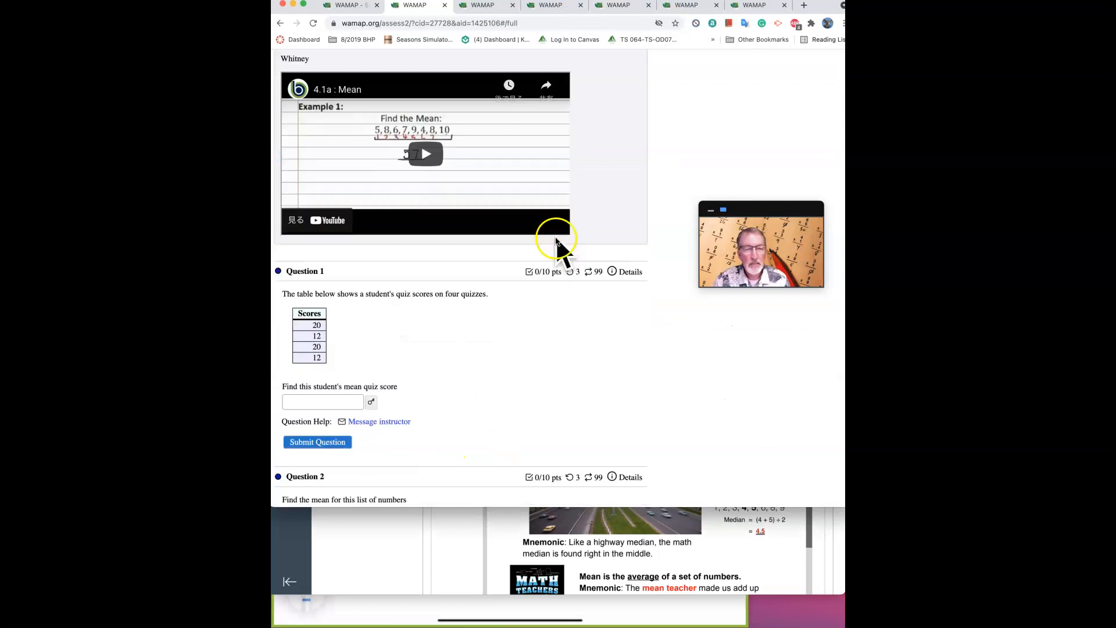
scroll(down, 3)
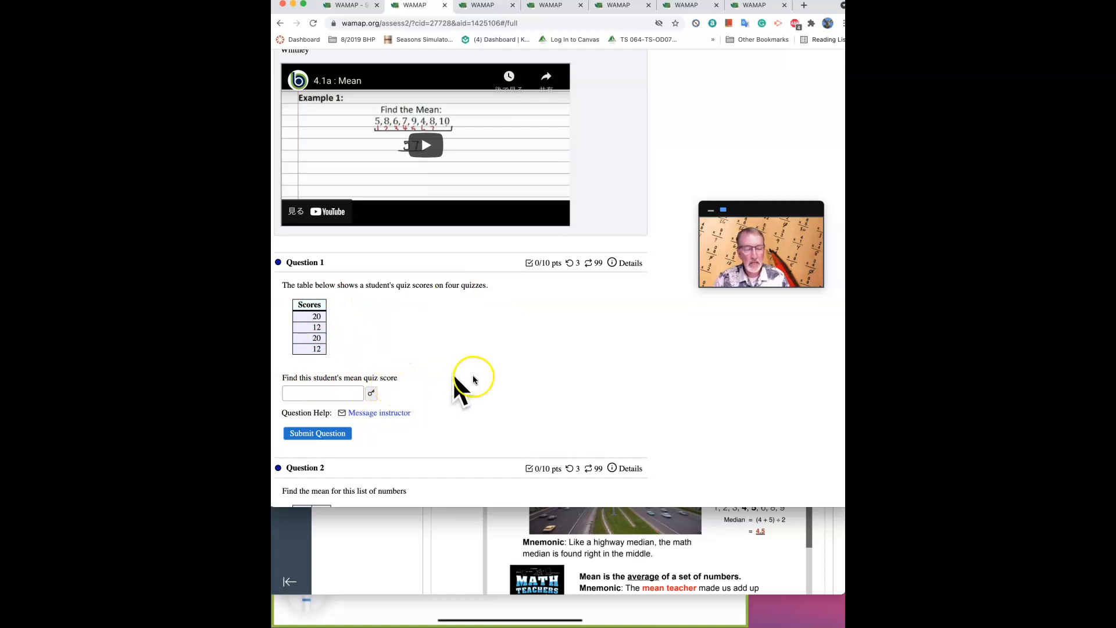
scroll(down, 3)
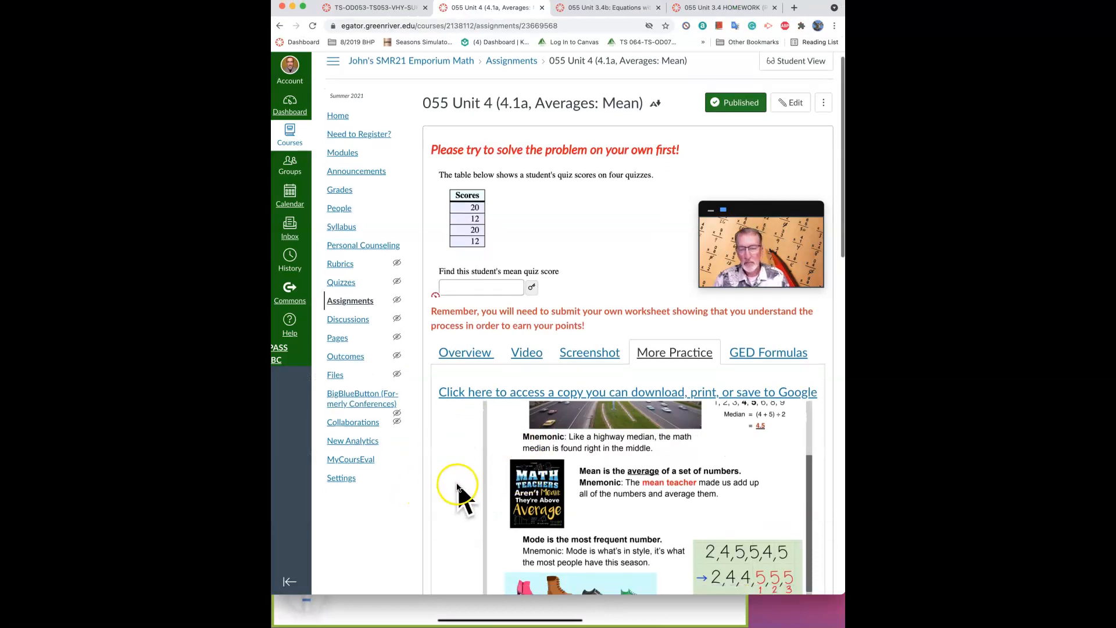
Scroll further through the Canvas More Practice sheet on mean, median and mode.
scroll(down, 3)
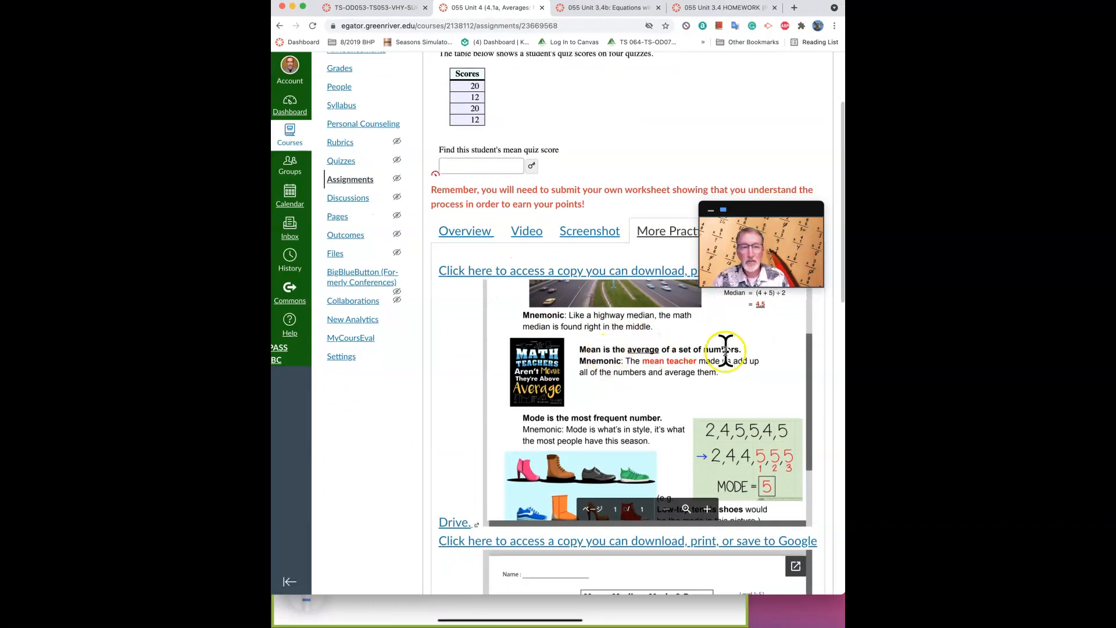
mouse_move(625, 364)
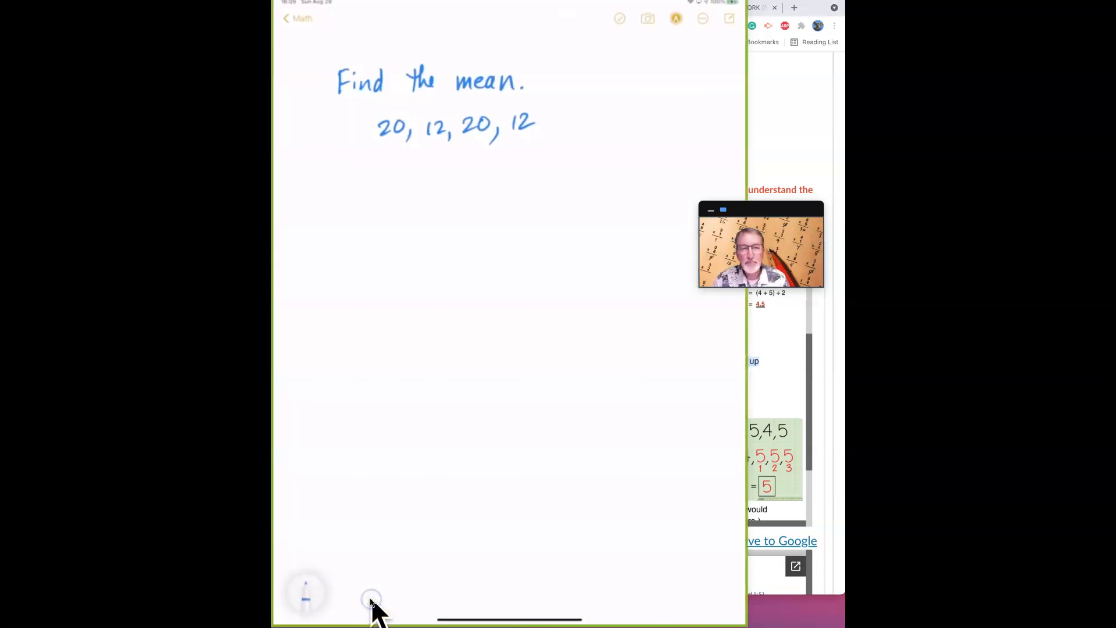
mouse_move(832, 192)
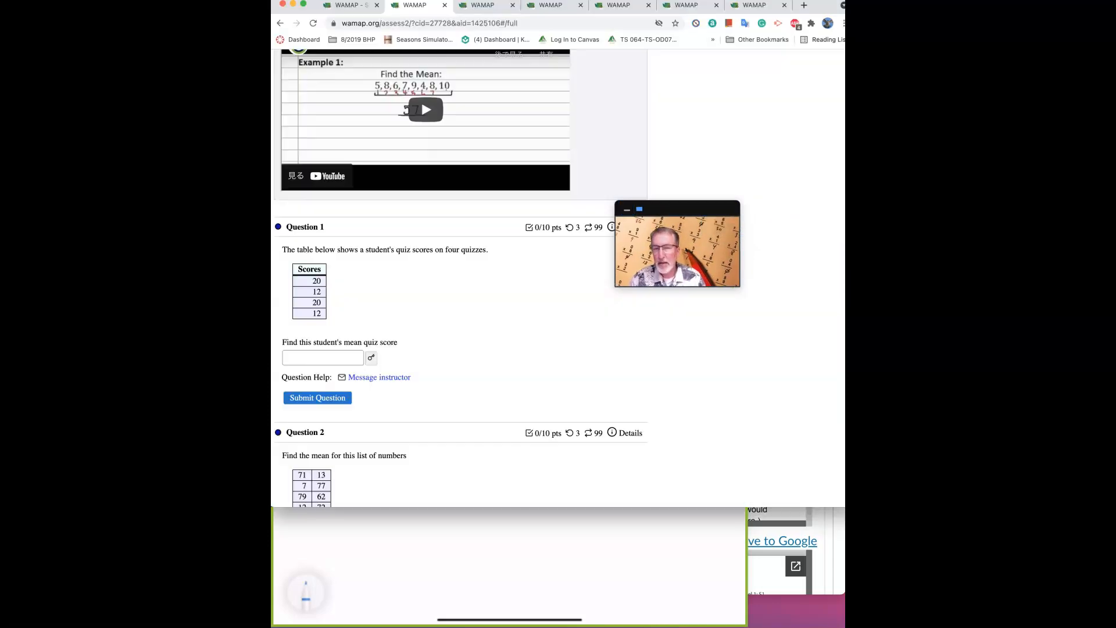
scroll(down, 3)
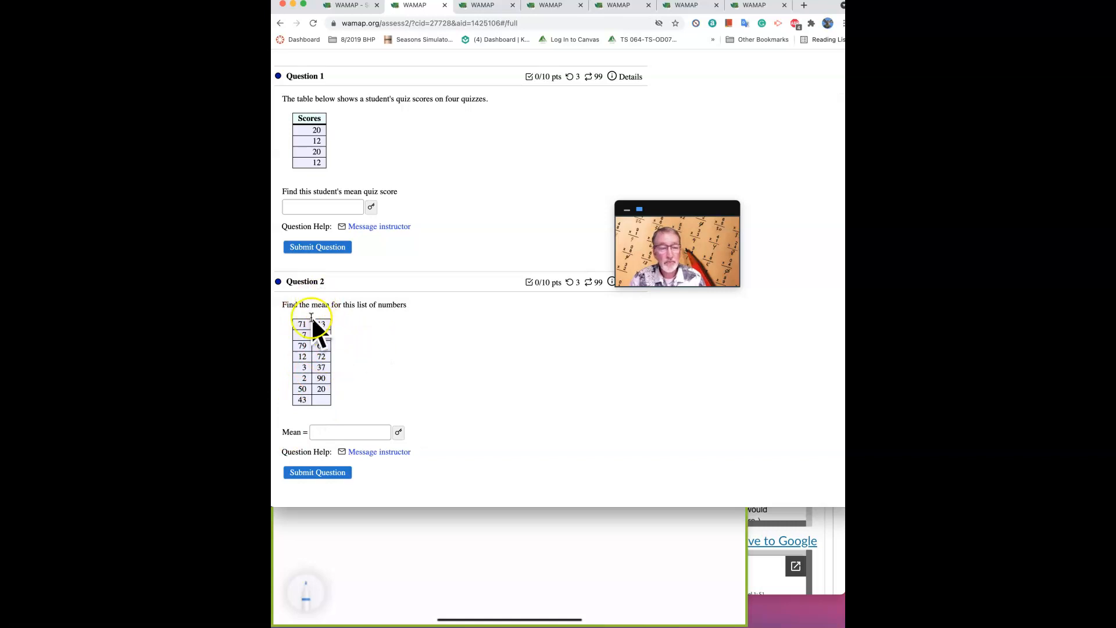
mouse_move(373, 332)
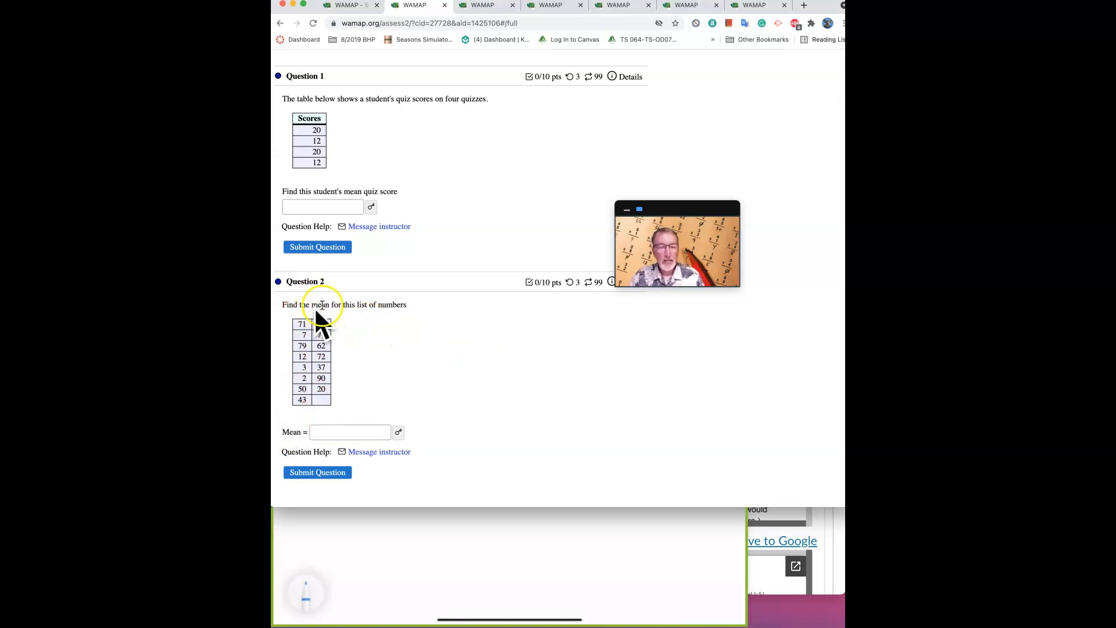
mouse_move(335, 356)
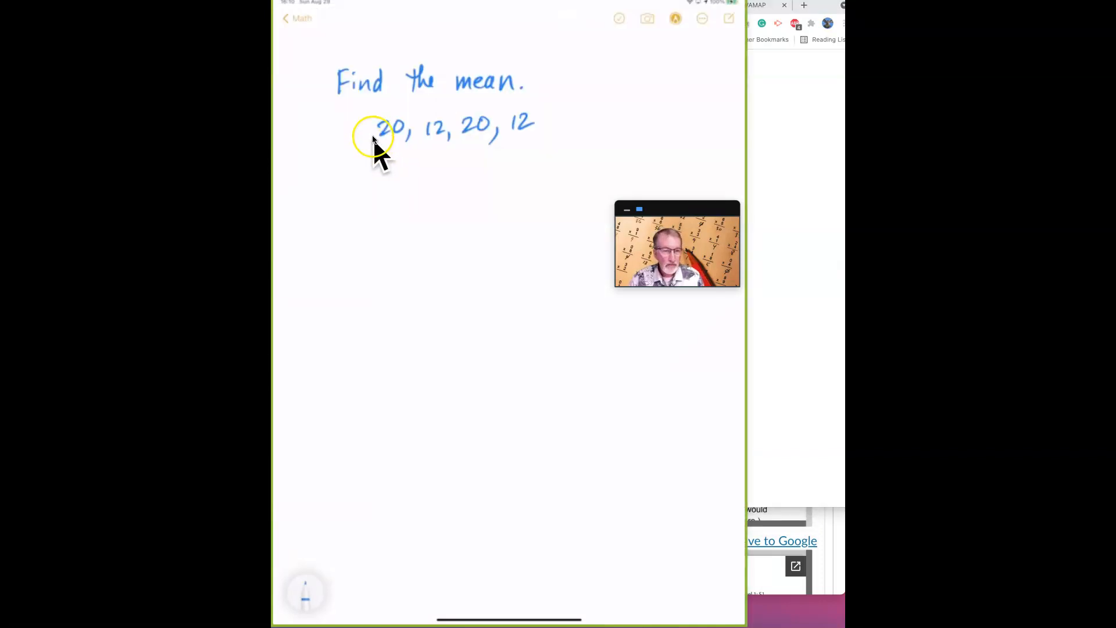
mouse_move(502, 142)
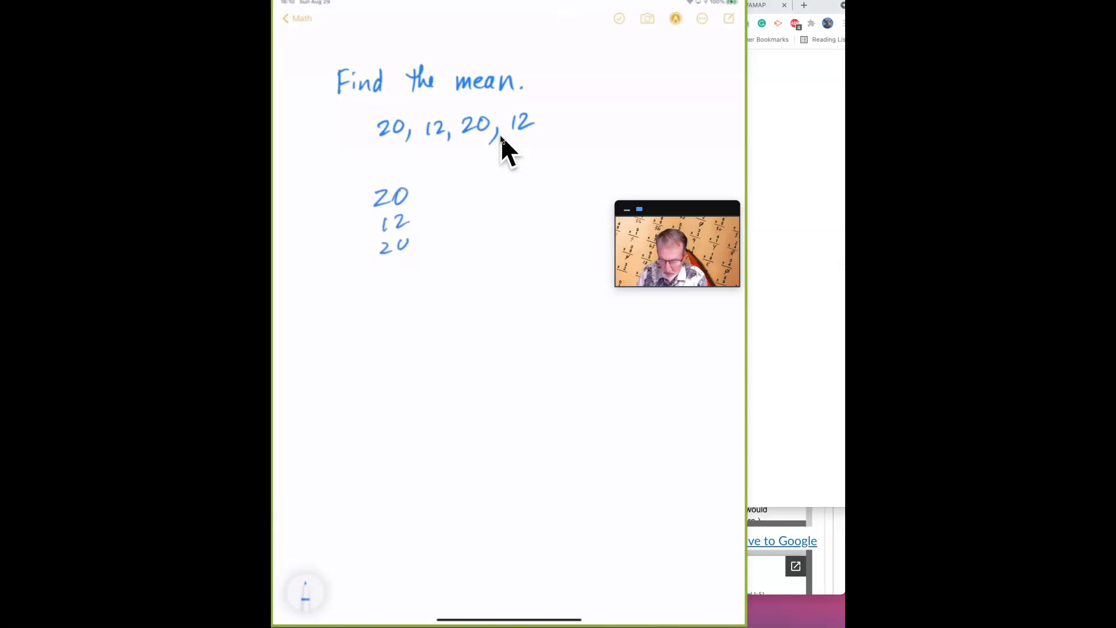
Handwrite the column addition of 20, 12, 20, 12 toward the sum of 64.
drag(385, 264, 442, 281)
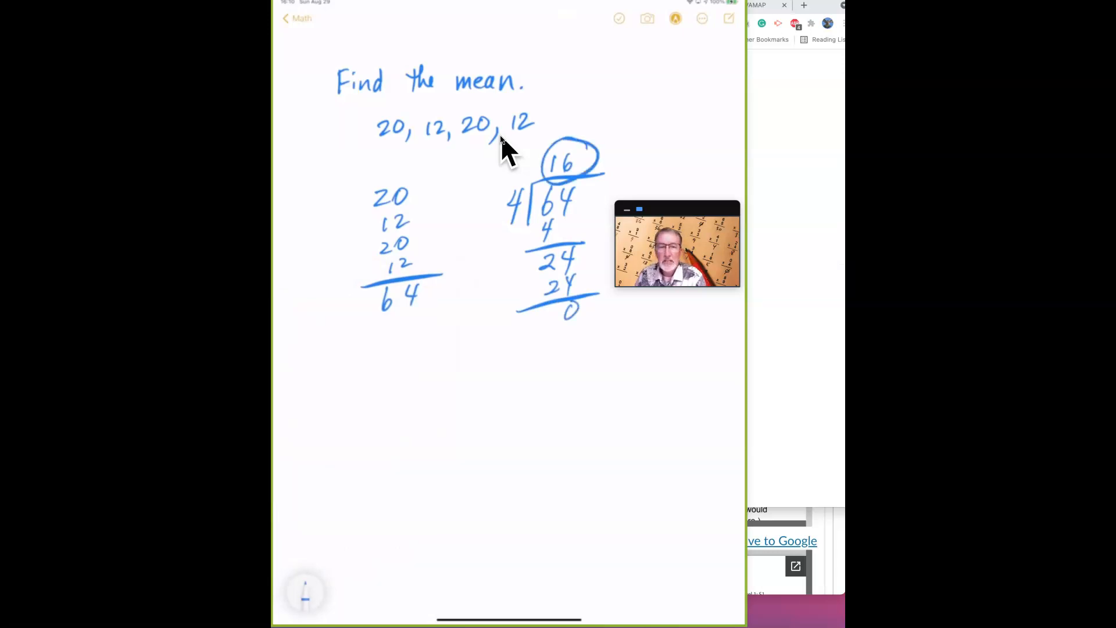
mouse_move(818, 252)
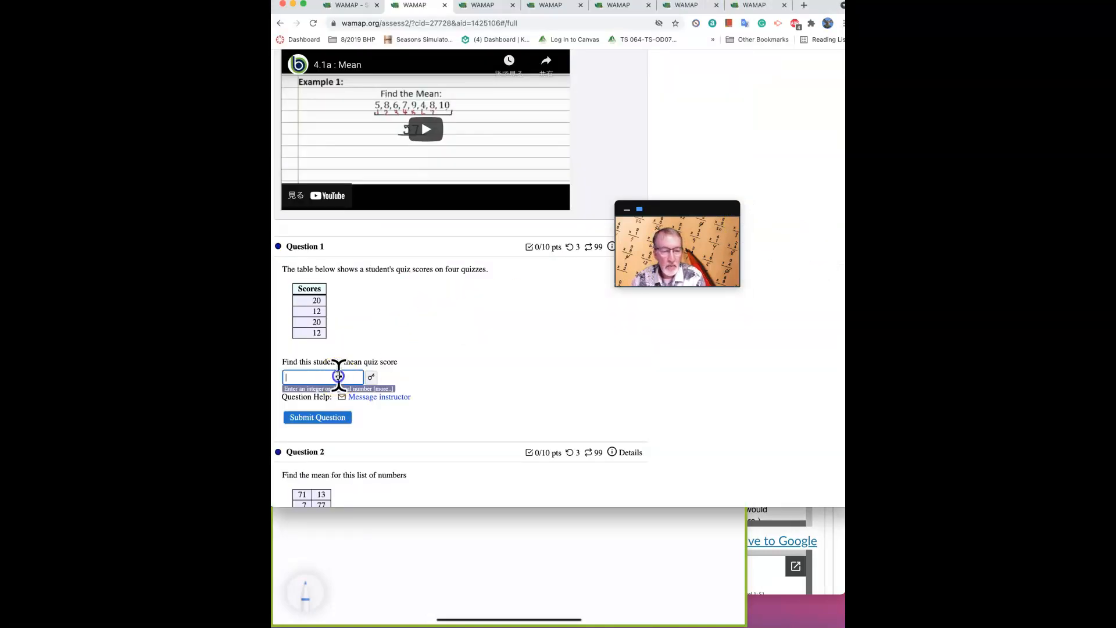
Answer Question 1 with 16 for 10 of 10 points and move down to Question 2.
text(16)
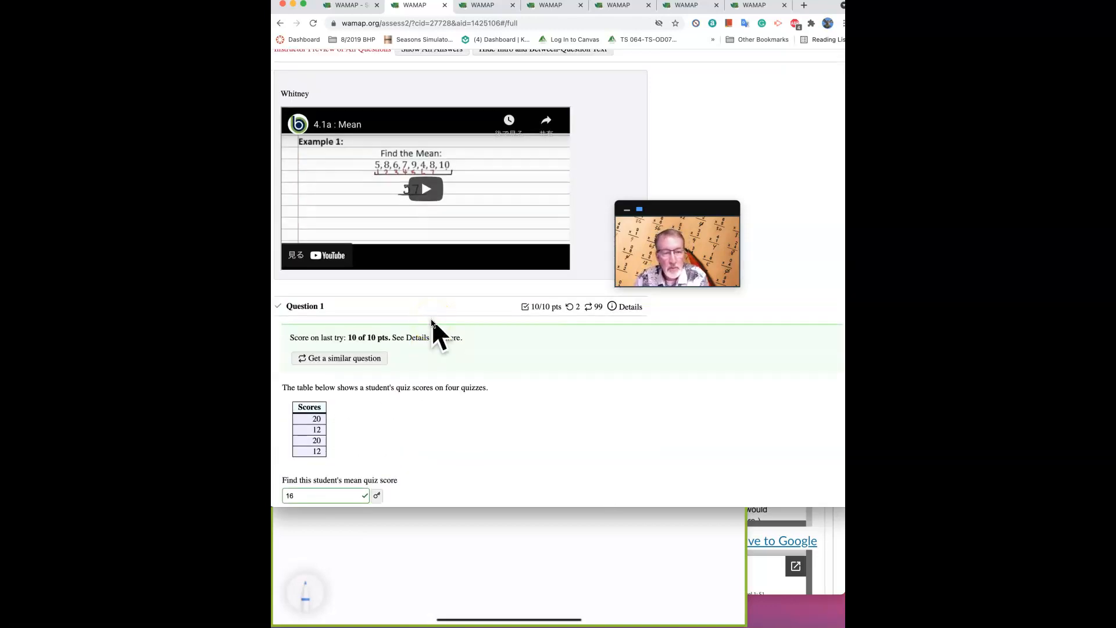
scroll(down, 3)
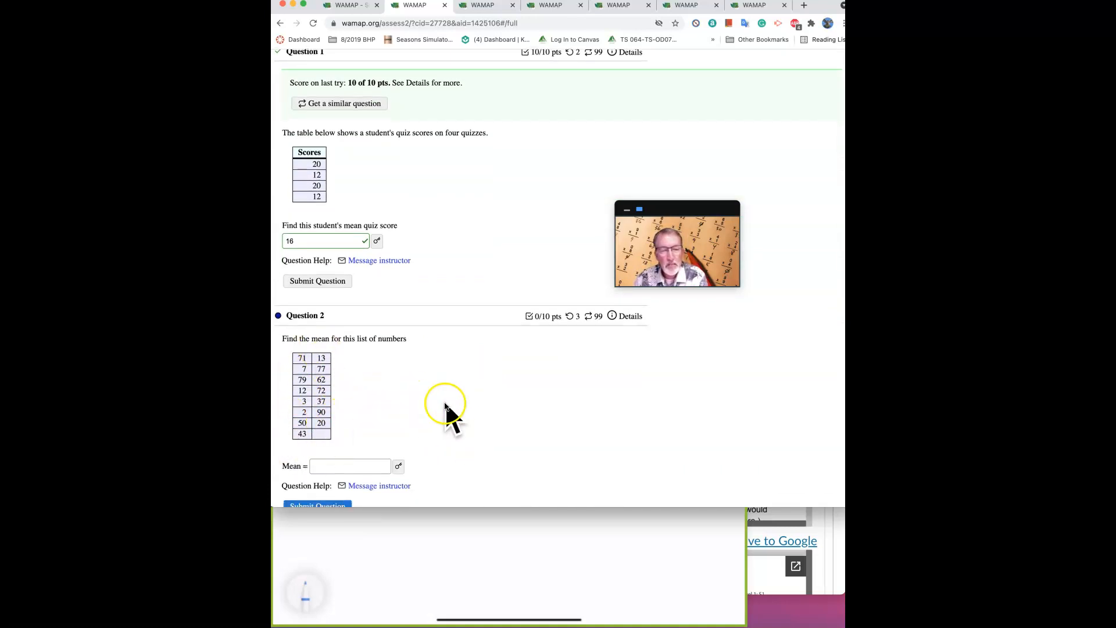
scroll(down, 3)
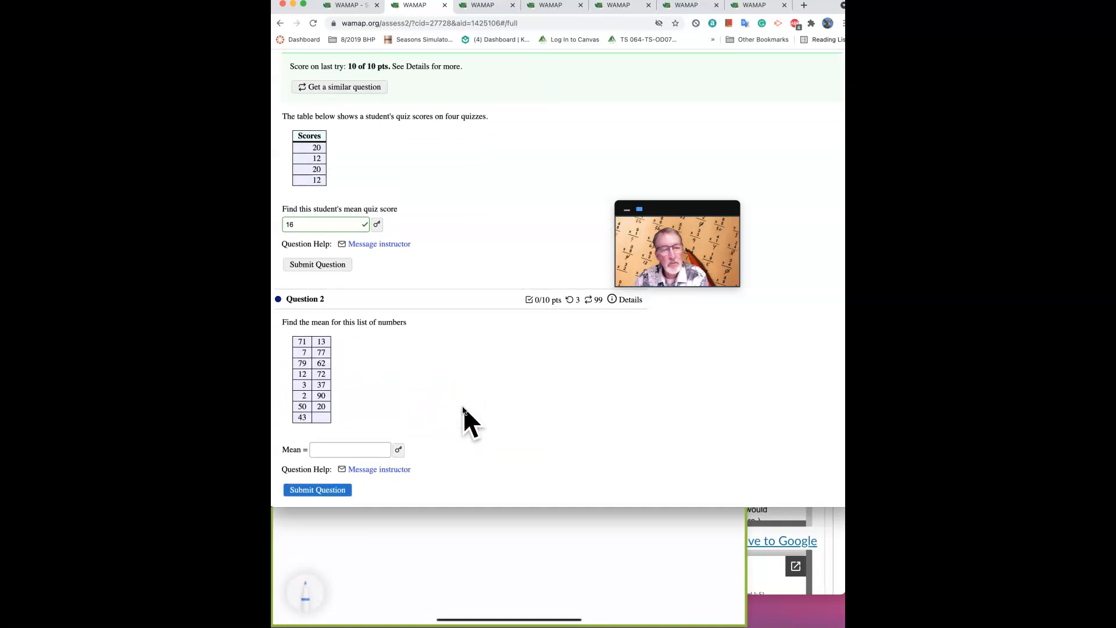